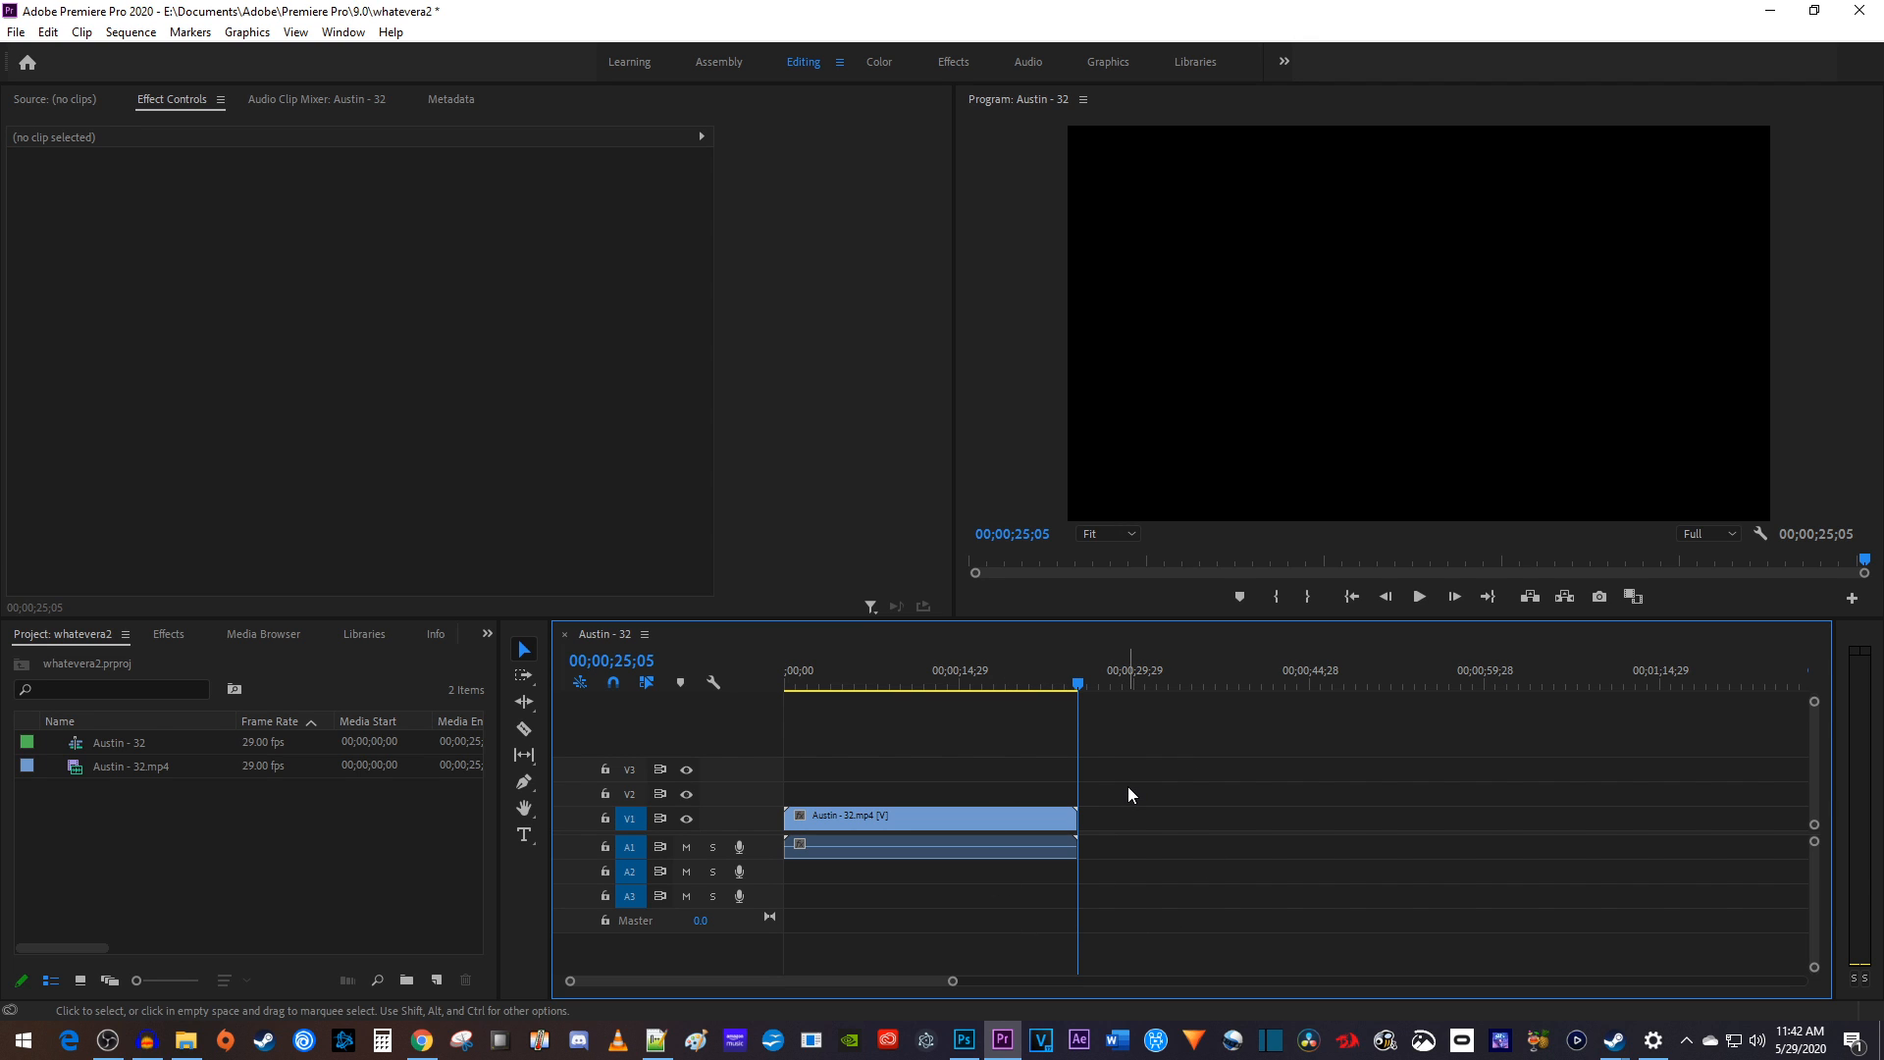
{"action": "mouse_move", "coordinate": [1115, 510]}
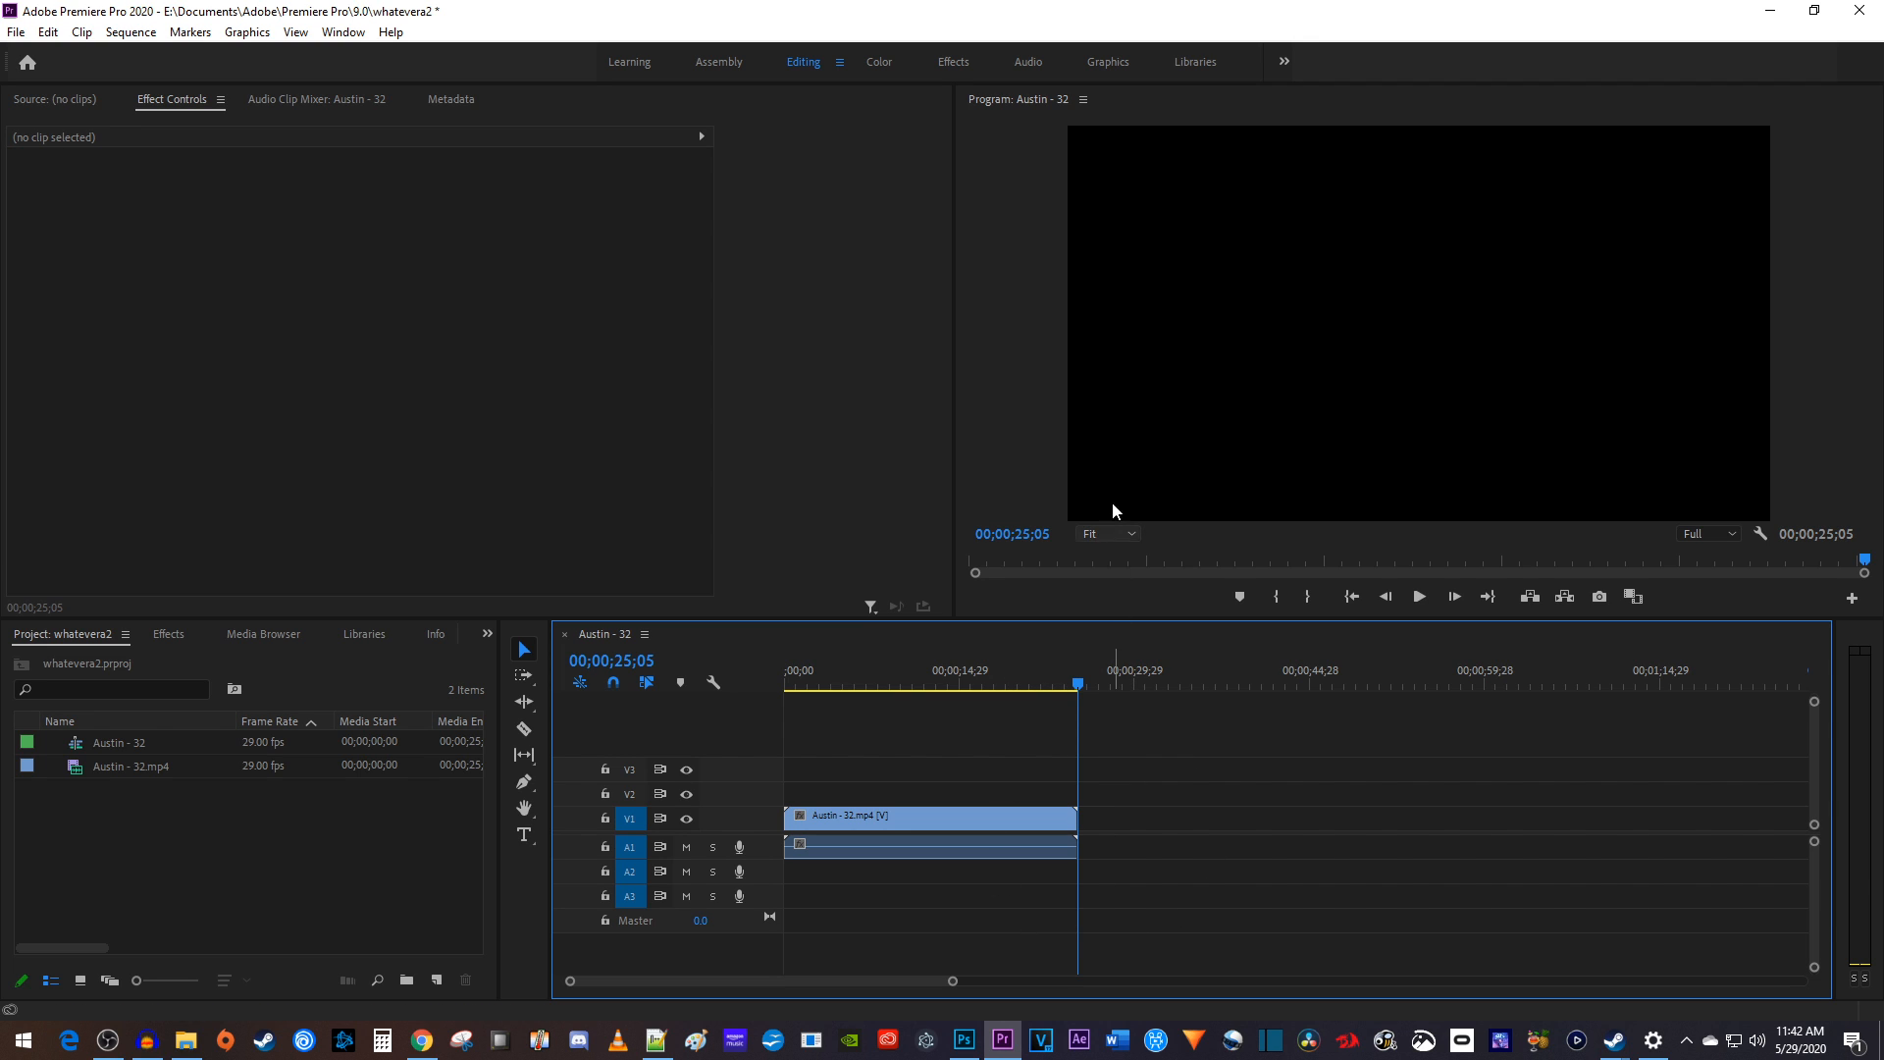
Step: Switch to the Graphics workspace to get the Essential Graphics title tools
{"action": "left_click", "coordinate": [1106, 61]}
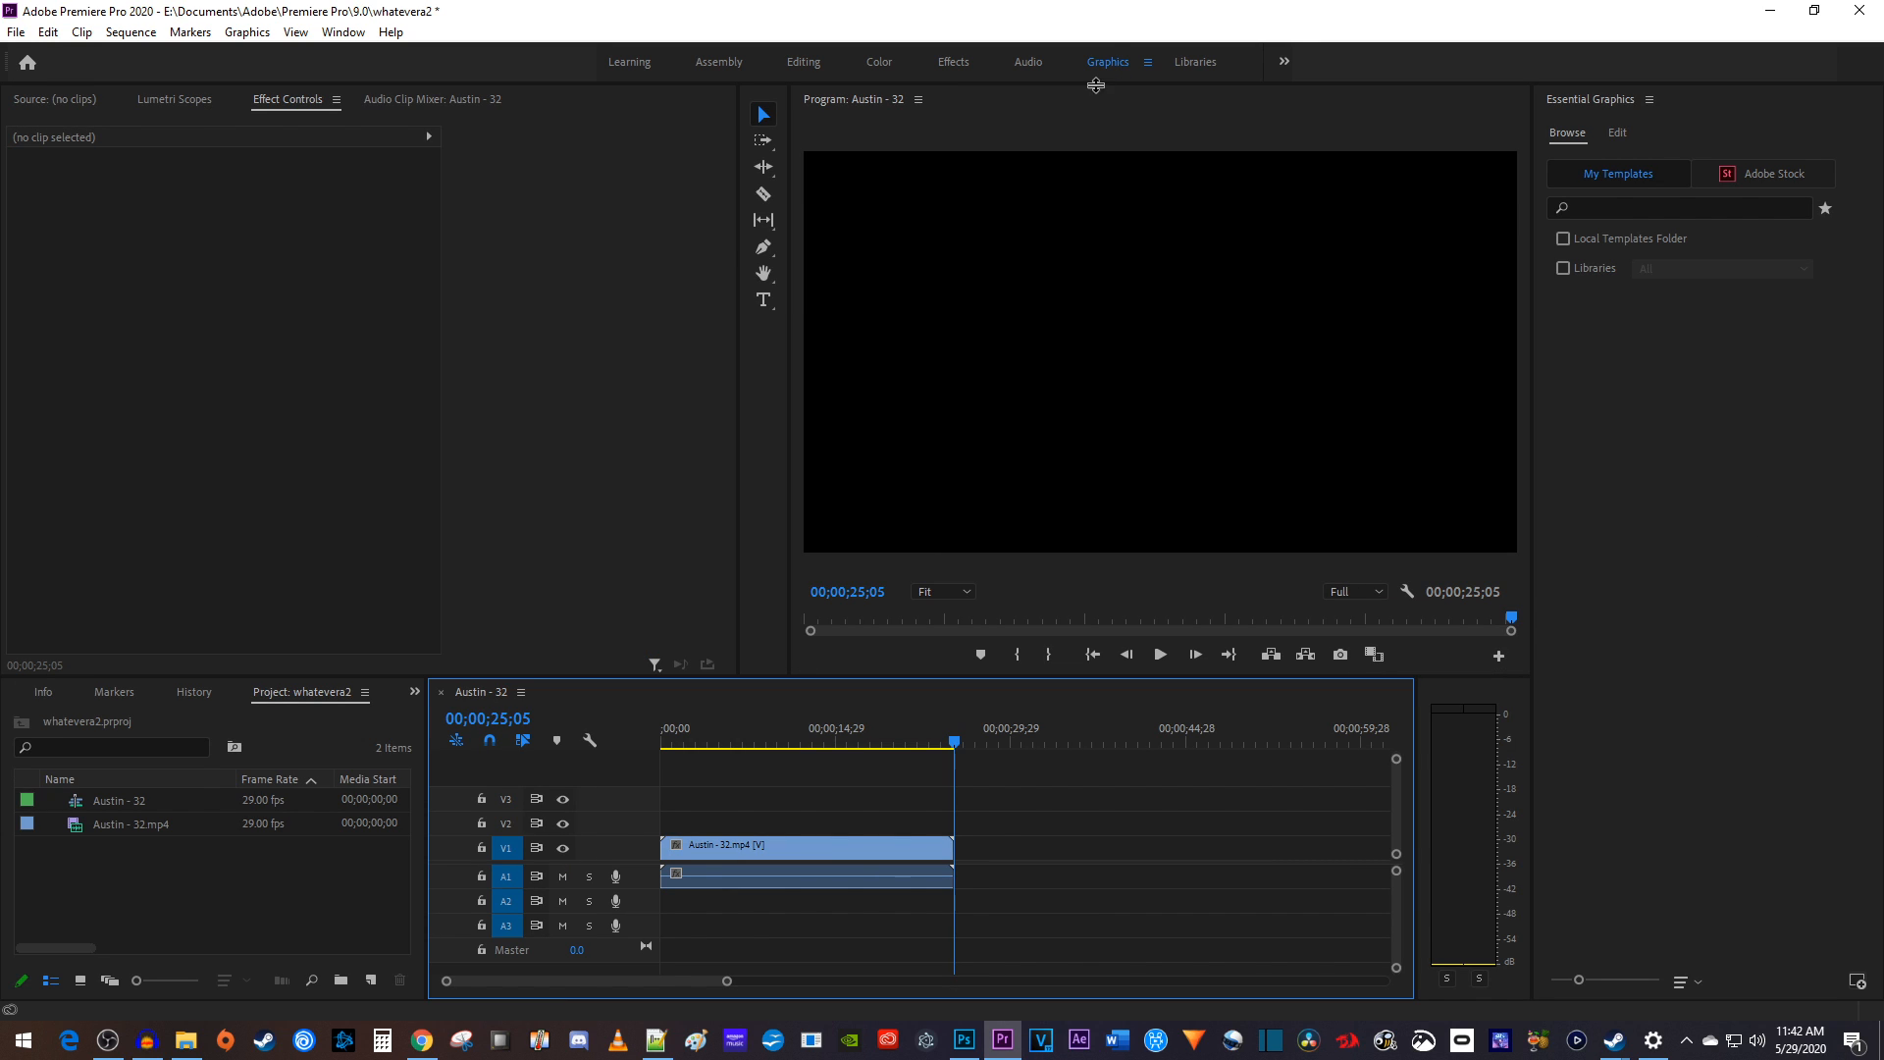
{"action": "mouse_move", "coordinate": [793, 366]}
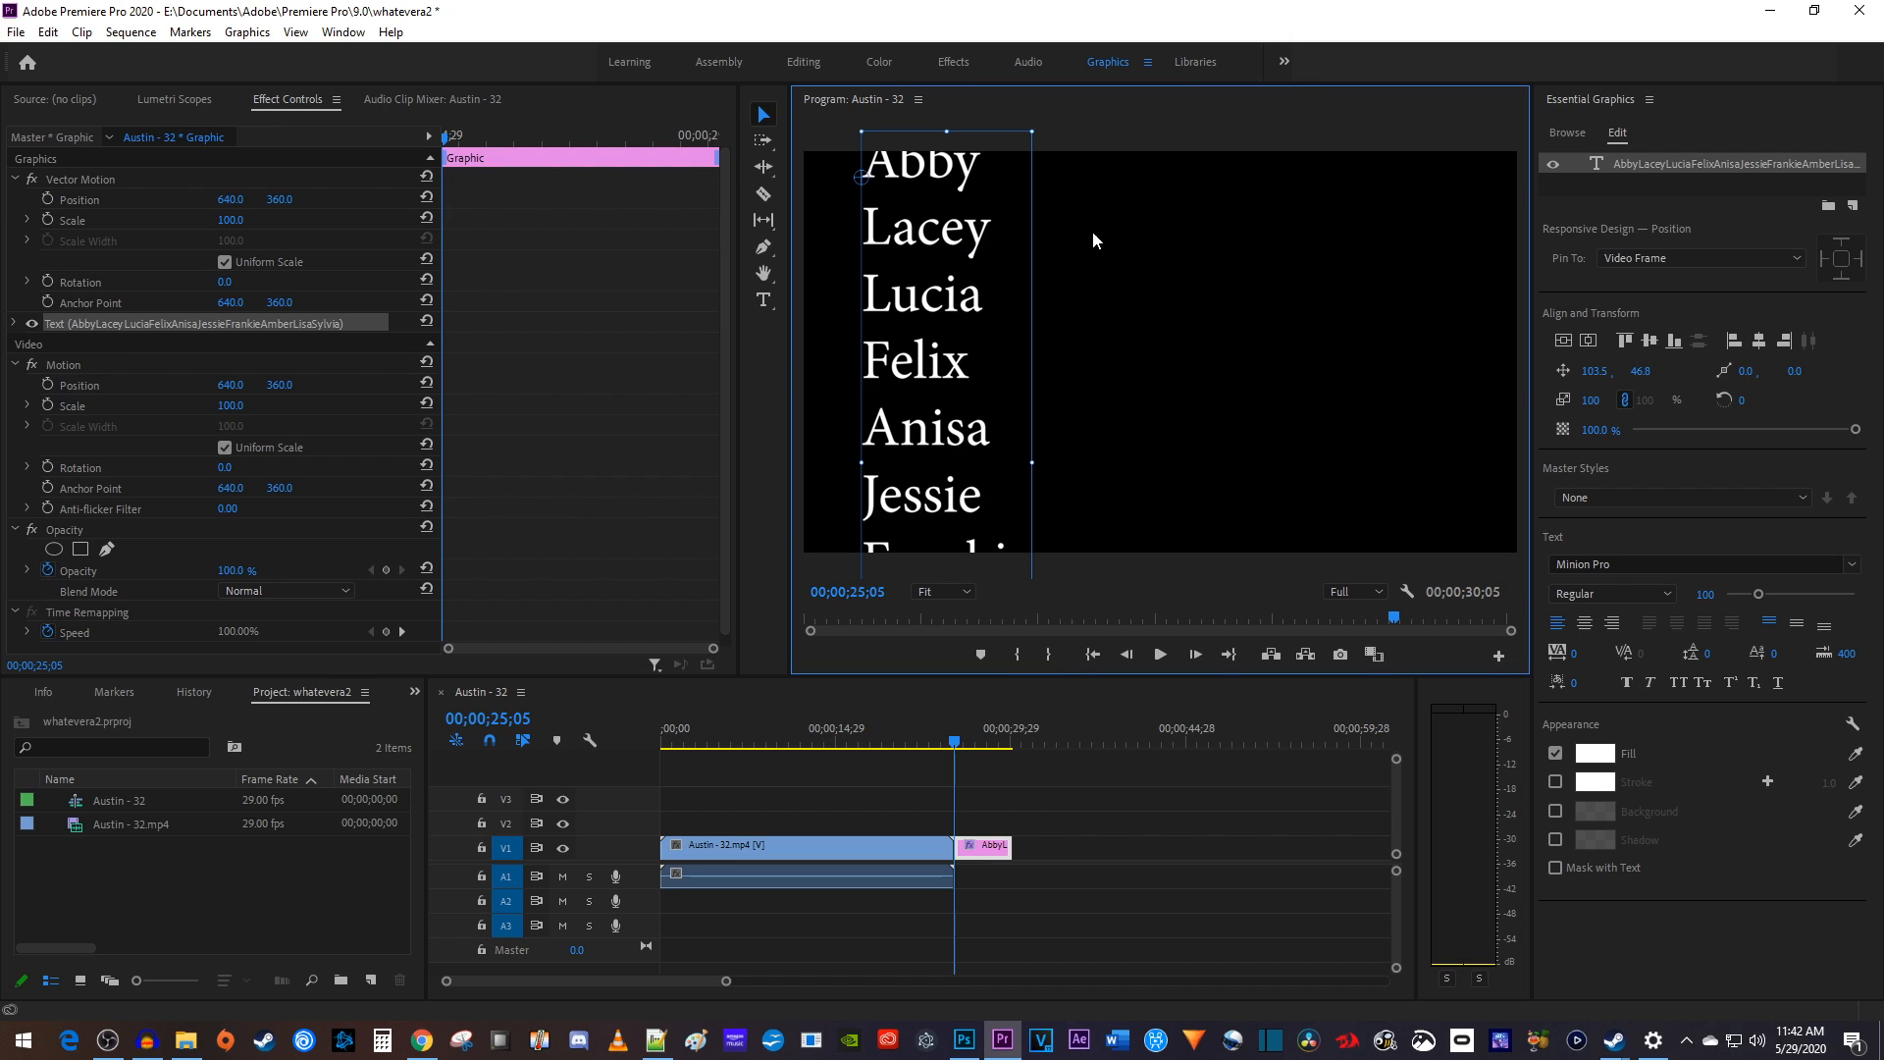
{"action": "mouse_move", "coordinate": [1588, 341]}
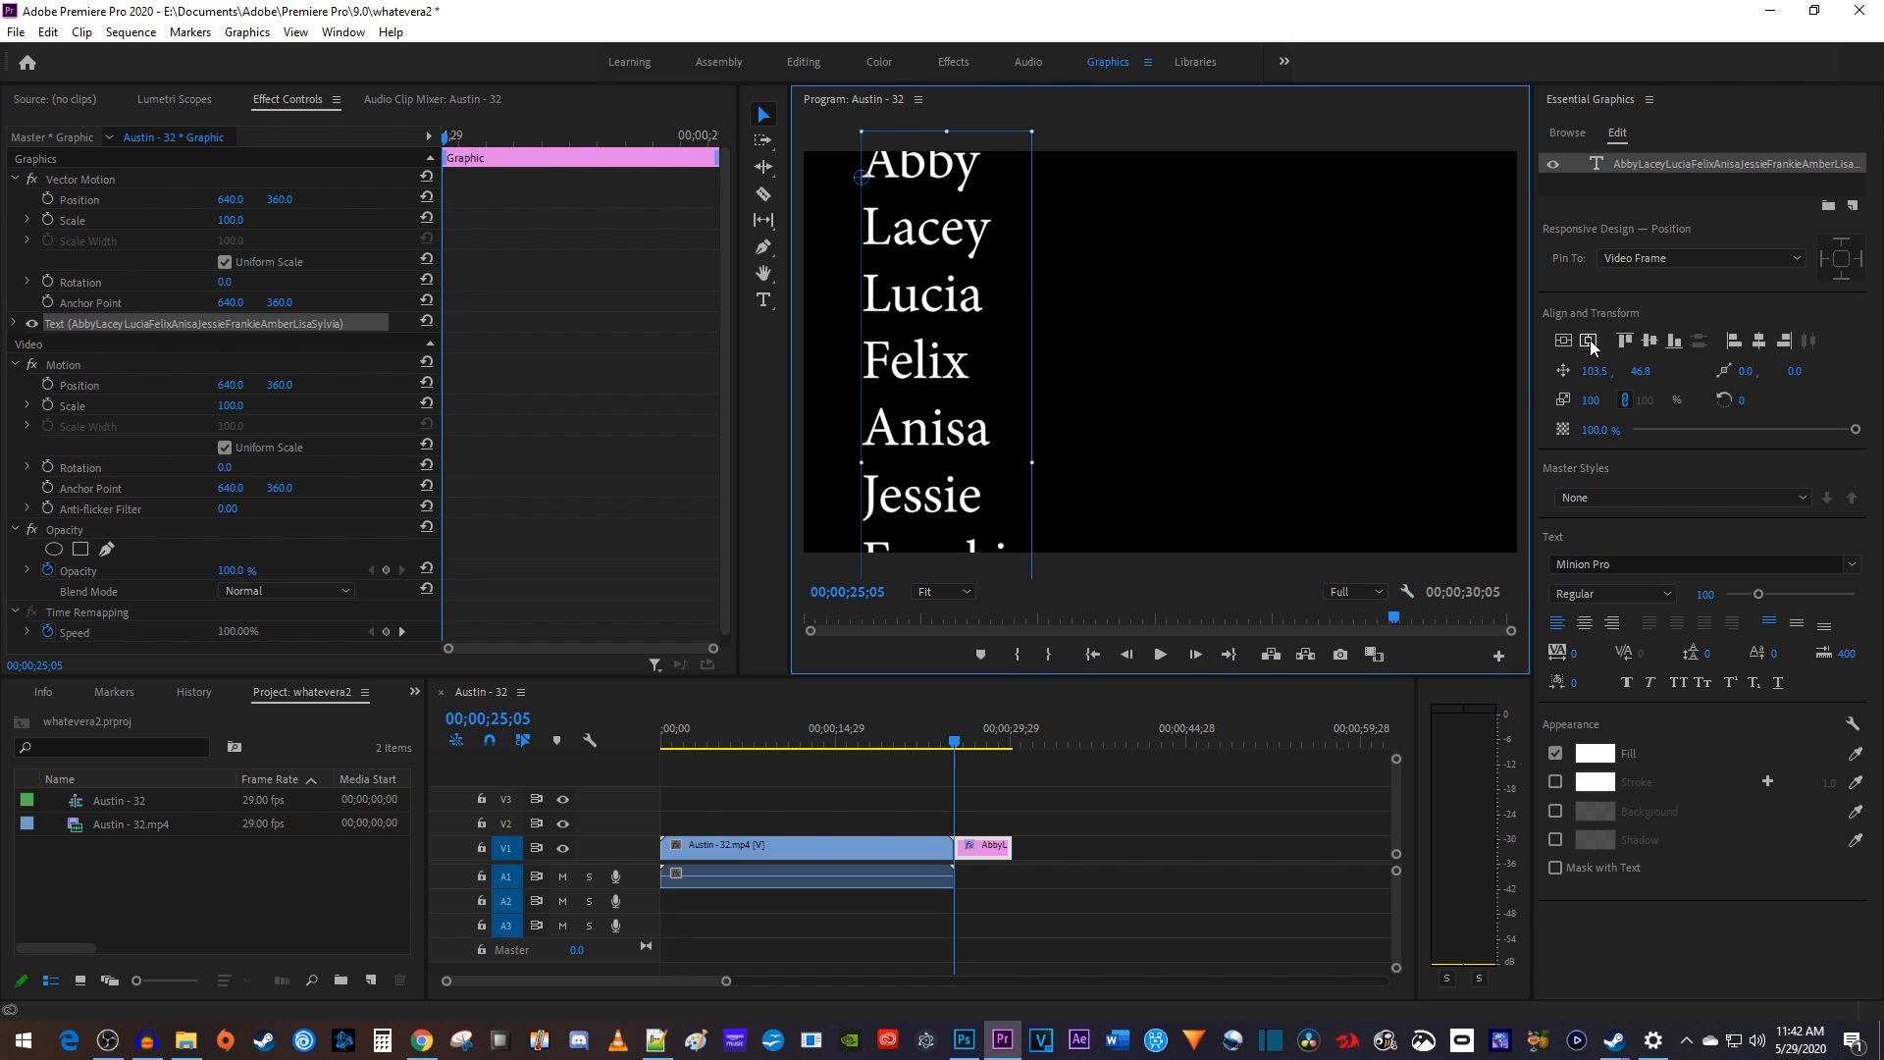
Step: Align the names graphic to horizontal center and select the whole graphic layer
{"action": "left_click", "coordinate": [1590, 342]}
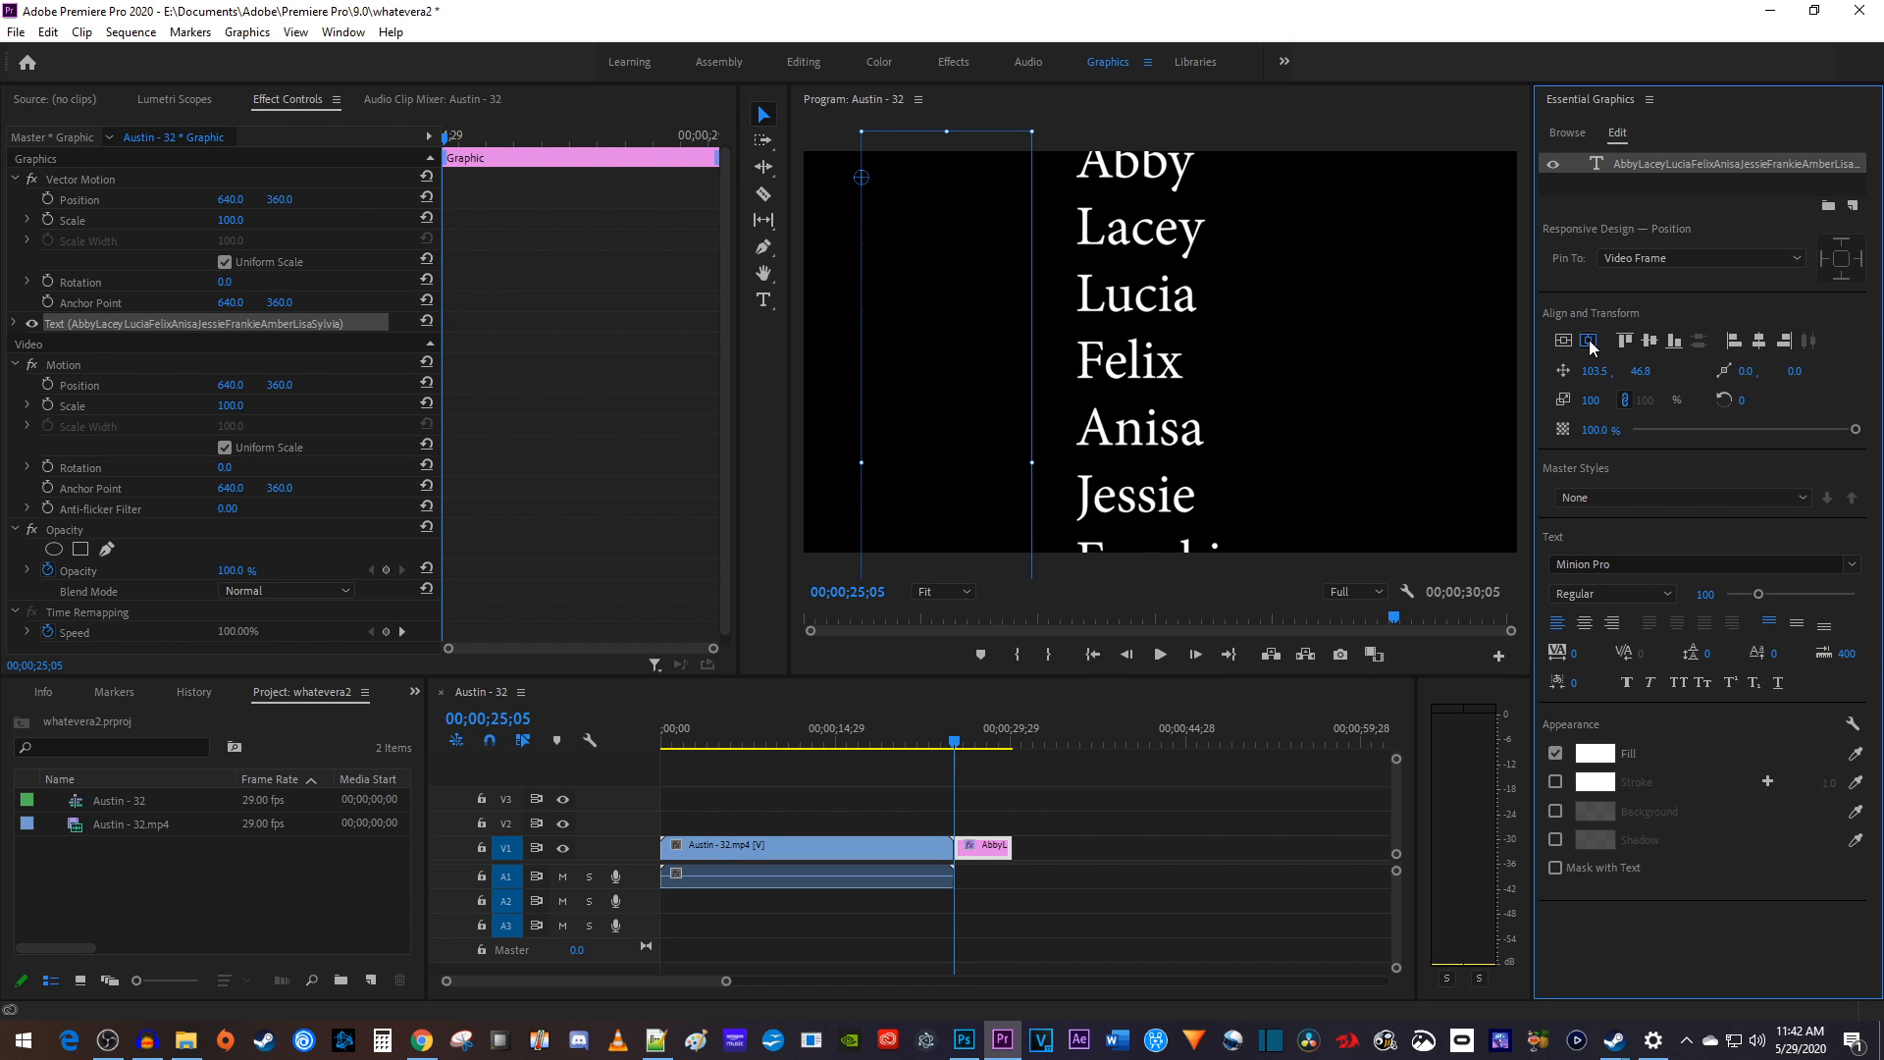
{"action": "left_click", "coordinate": [1590, 342]}
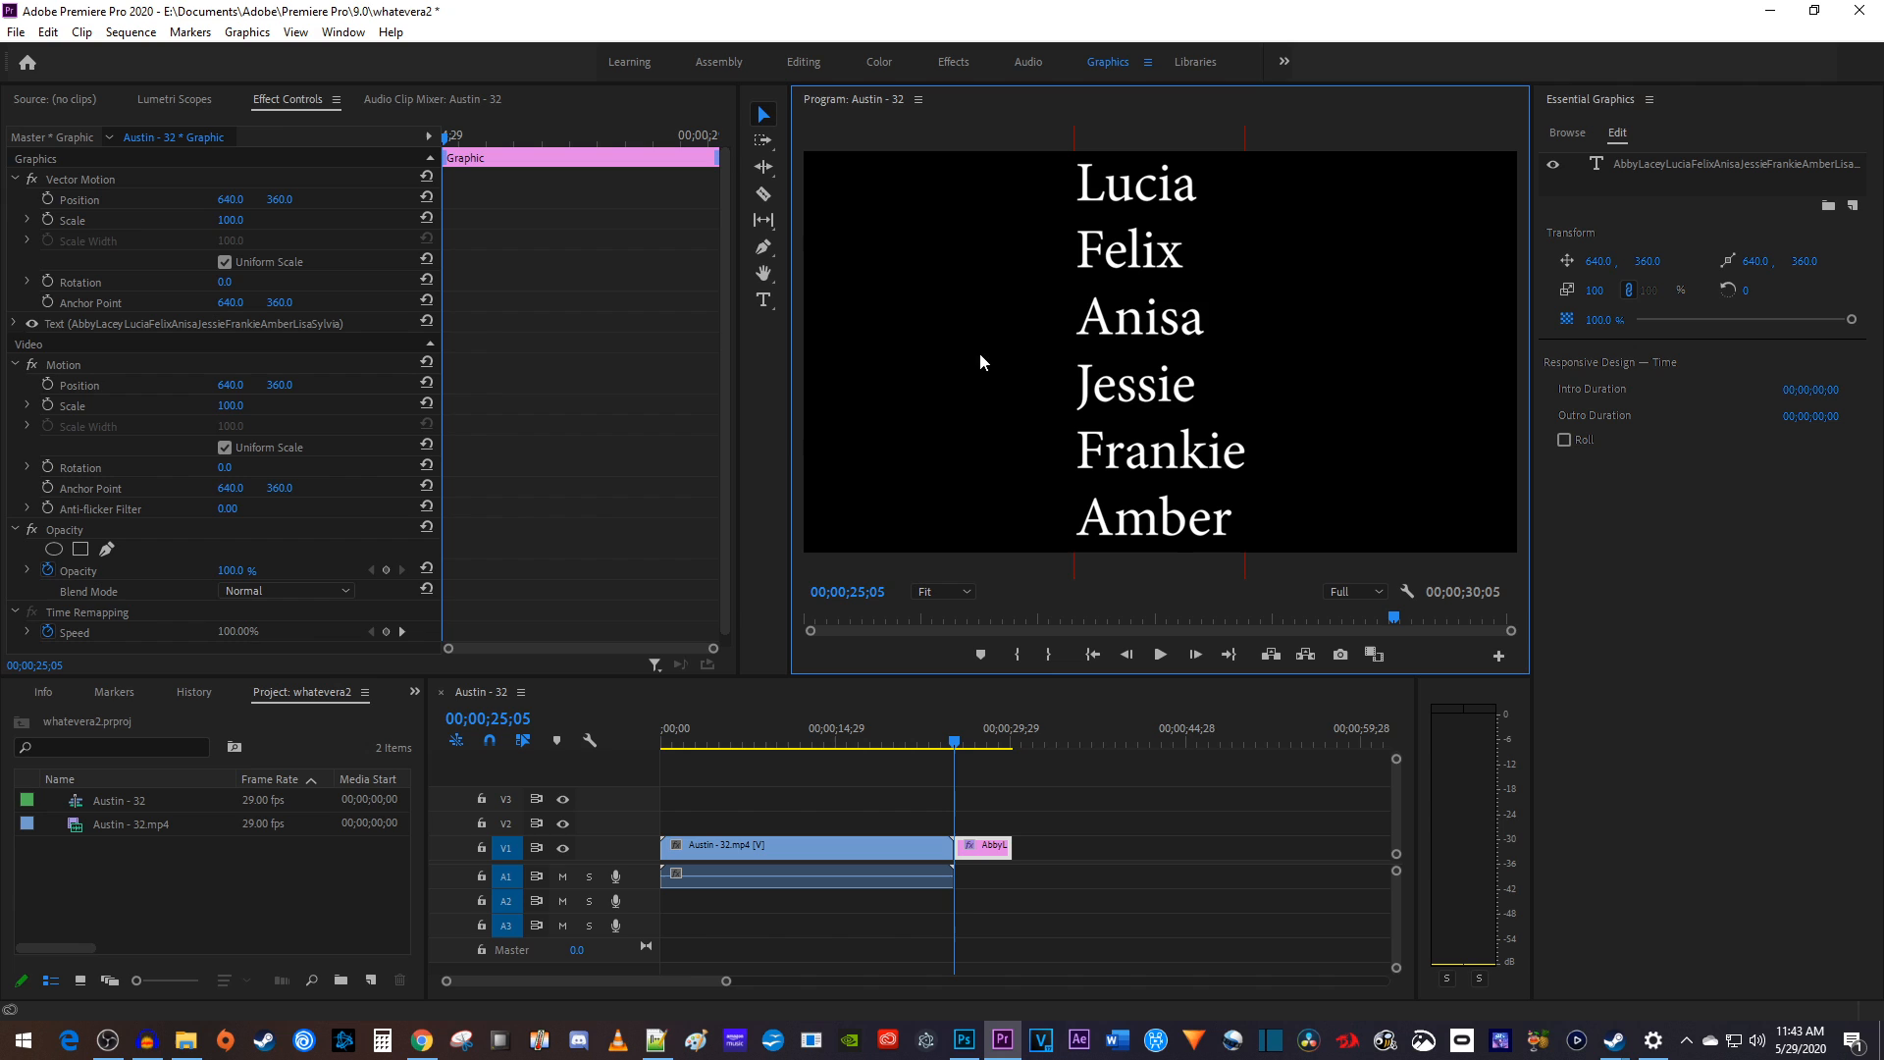
{"action": "mouse_move", "coordinate": [1605, 534]}
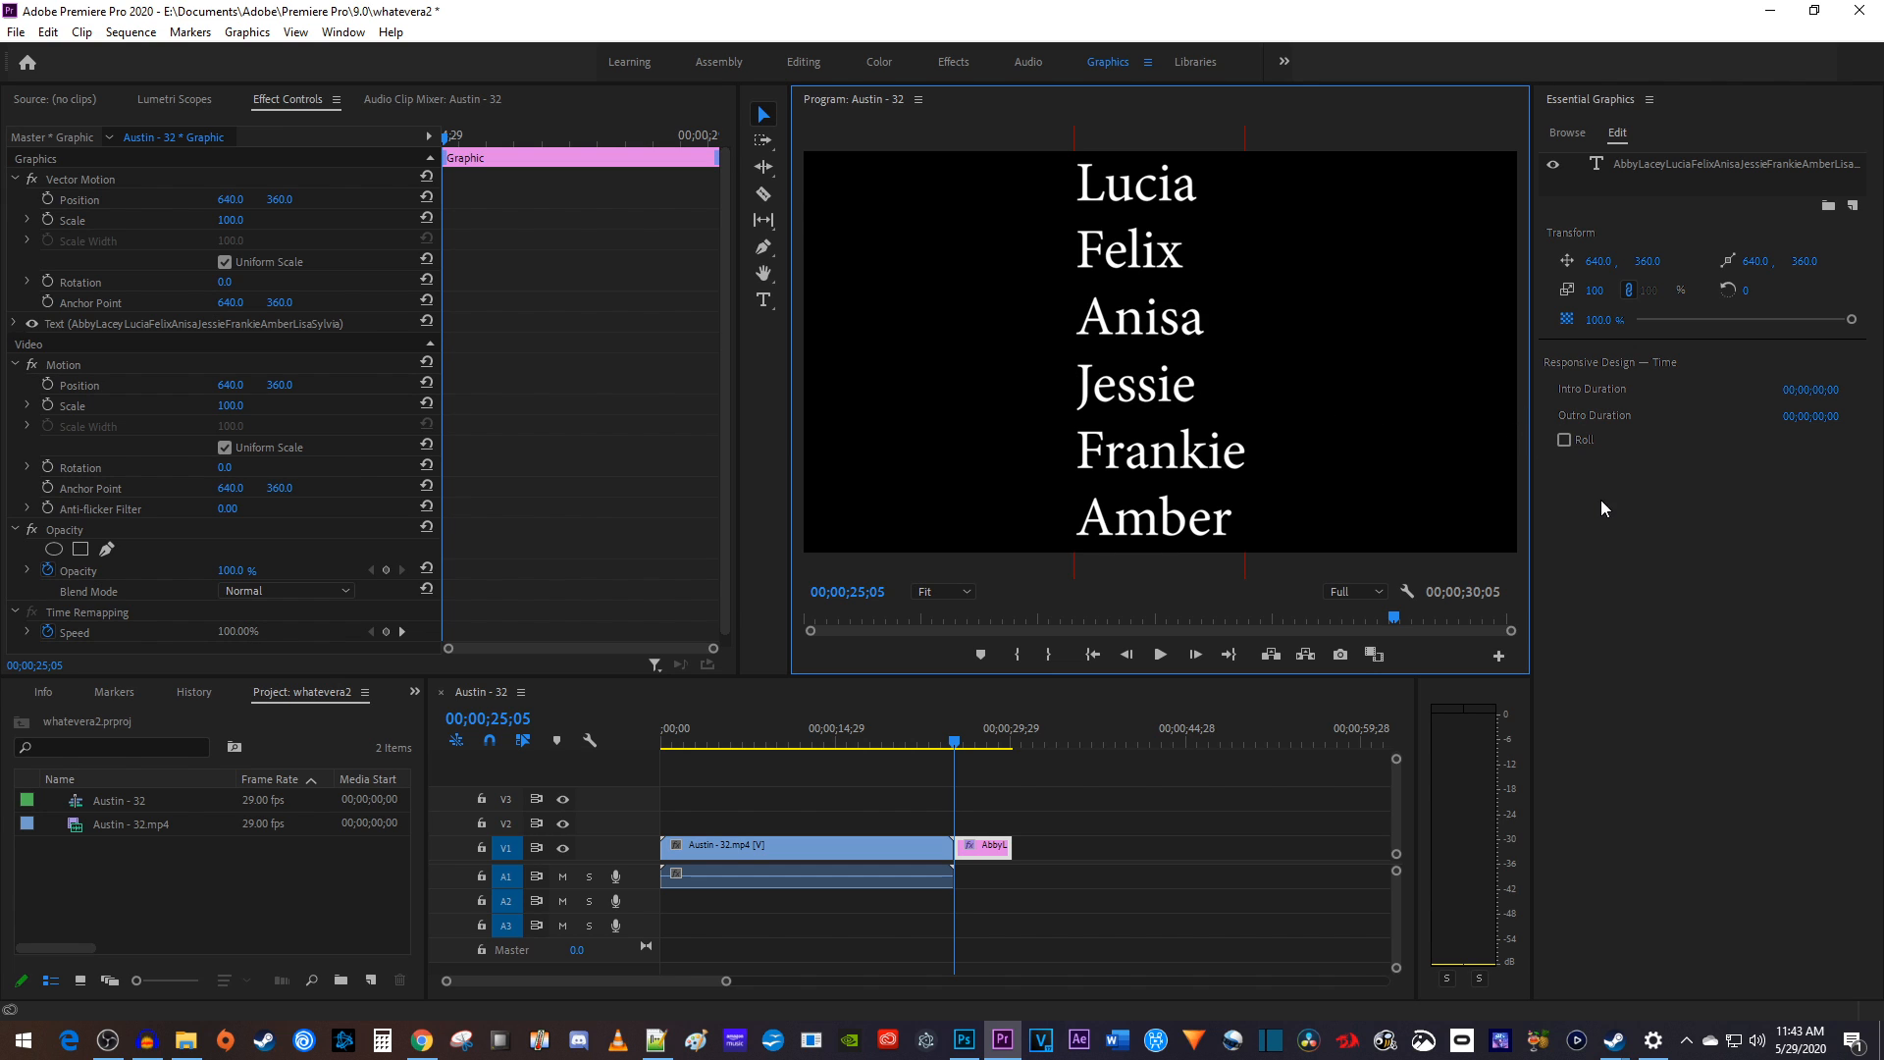
{"action": "mouse_move", "coordinate": [1571, 463]}
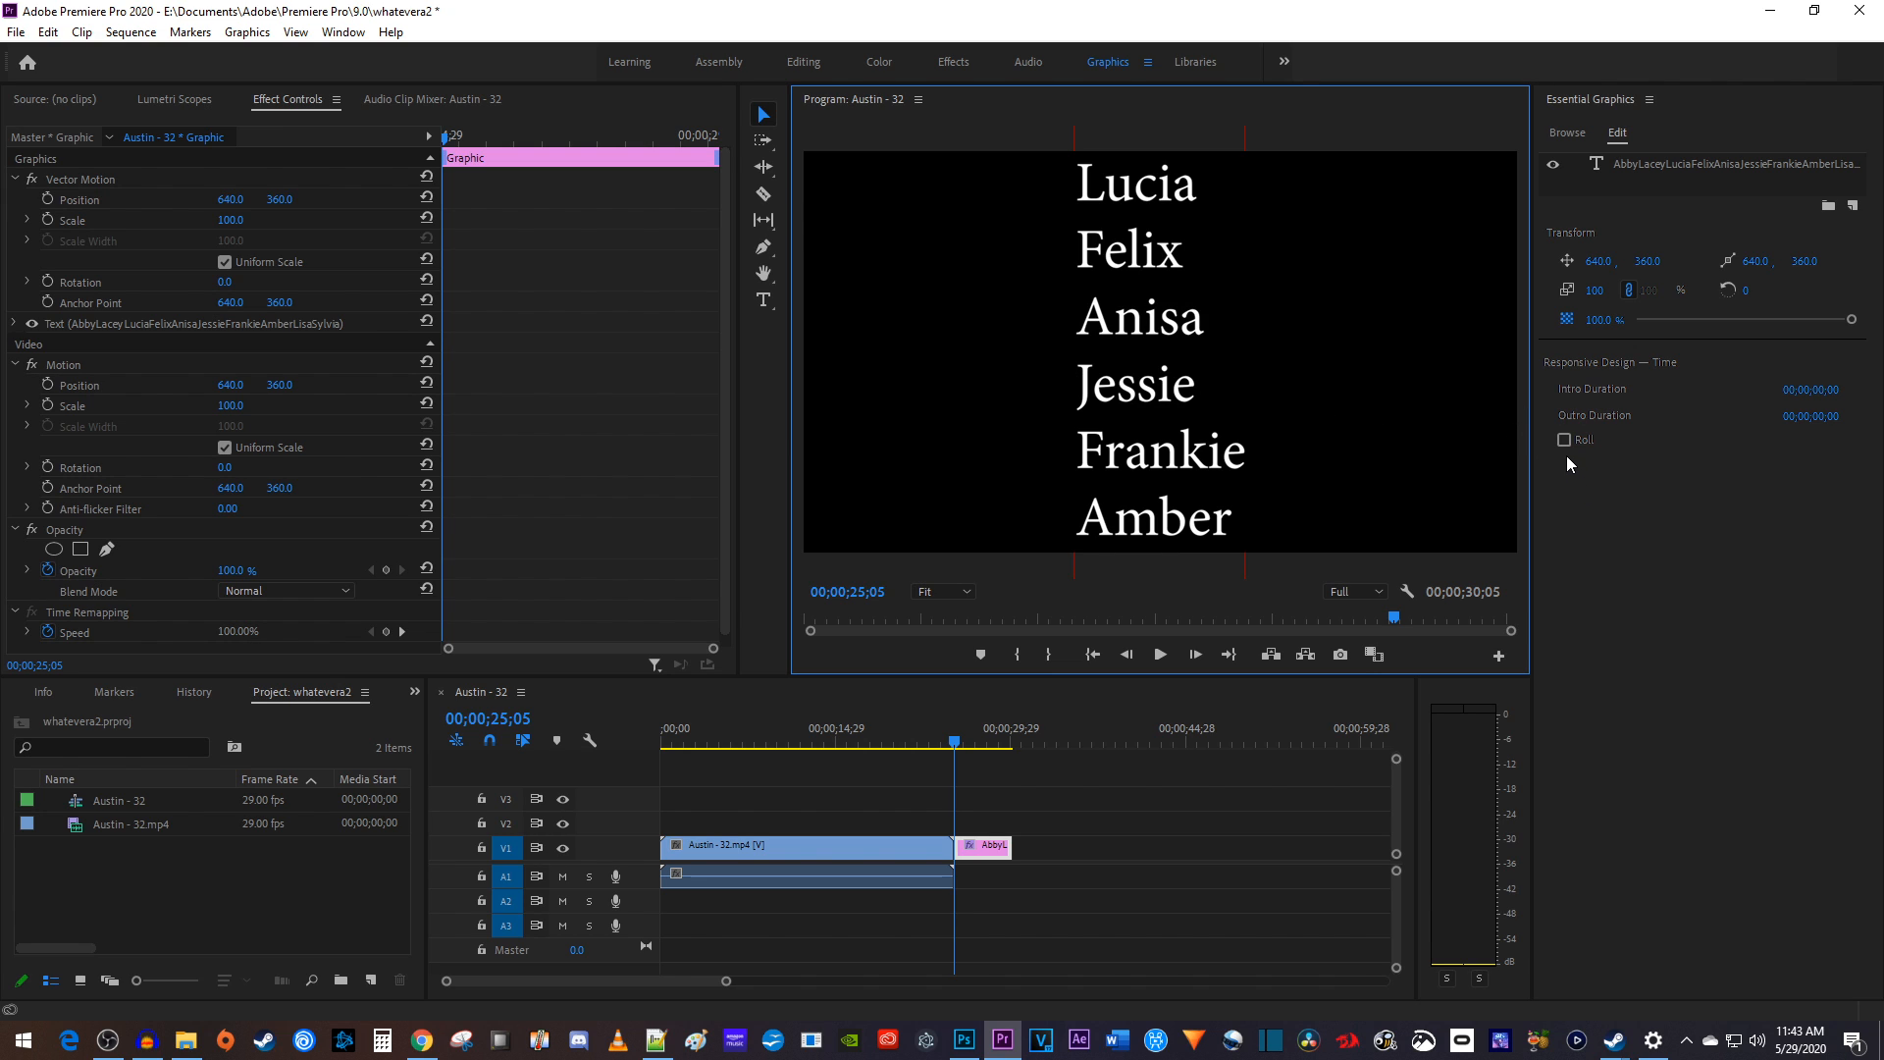
Step: Enable Roll so the names scroll up from offscreen, preview it, and extend the credits clip
{"action": "left_click", "coordinate": [1566, 440]}
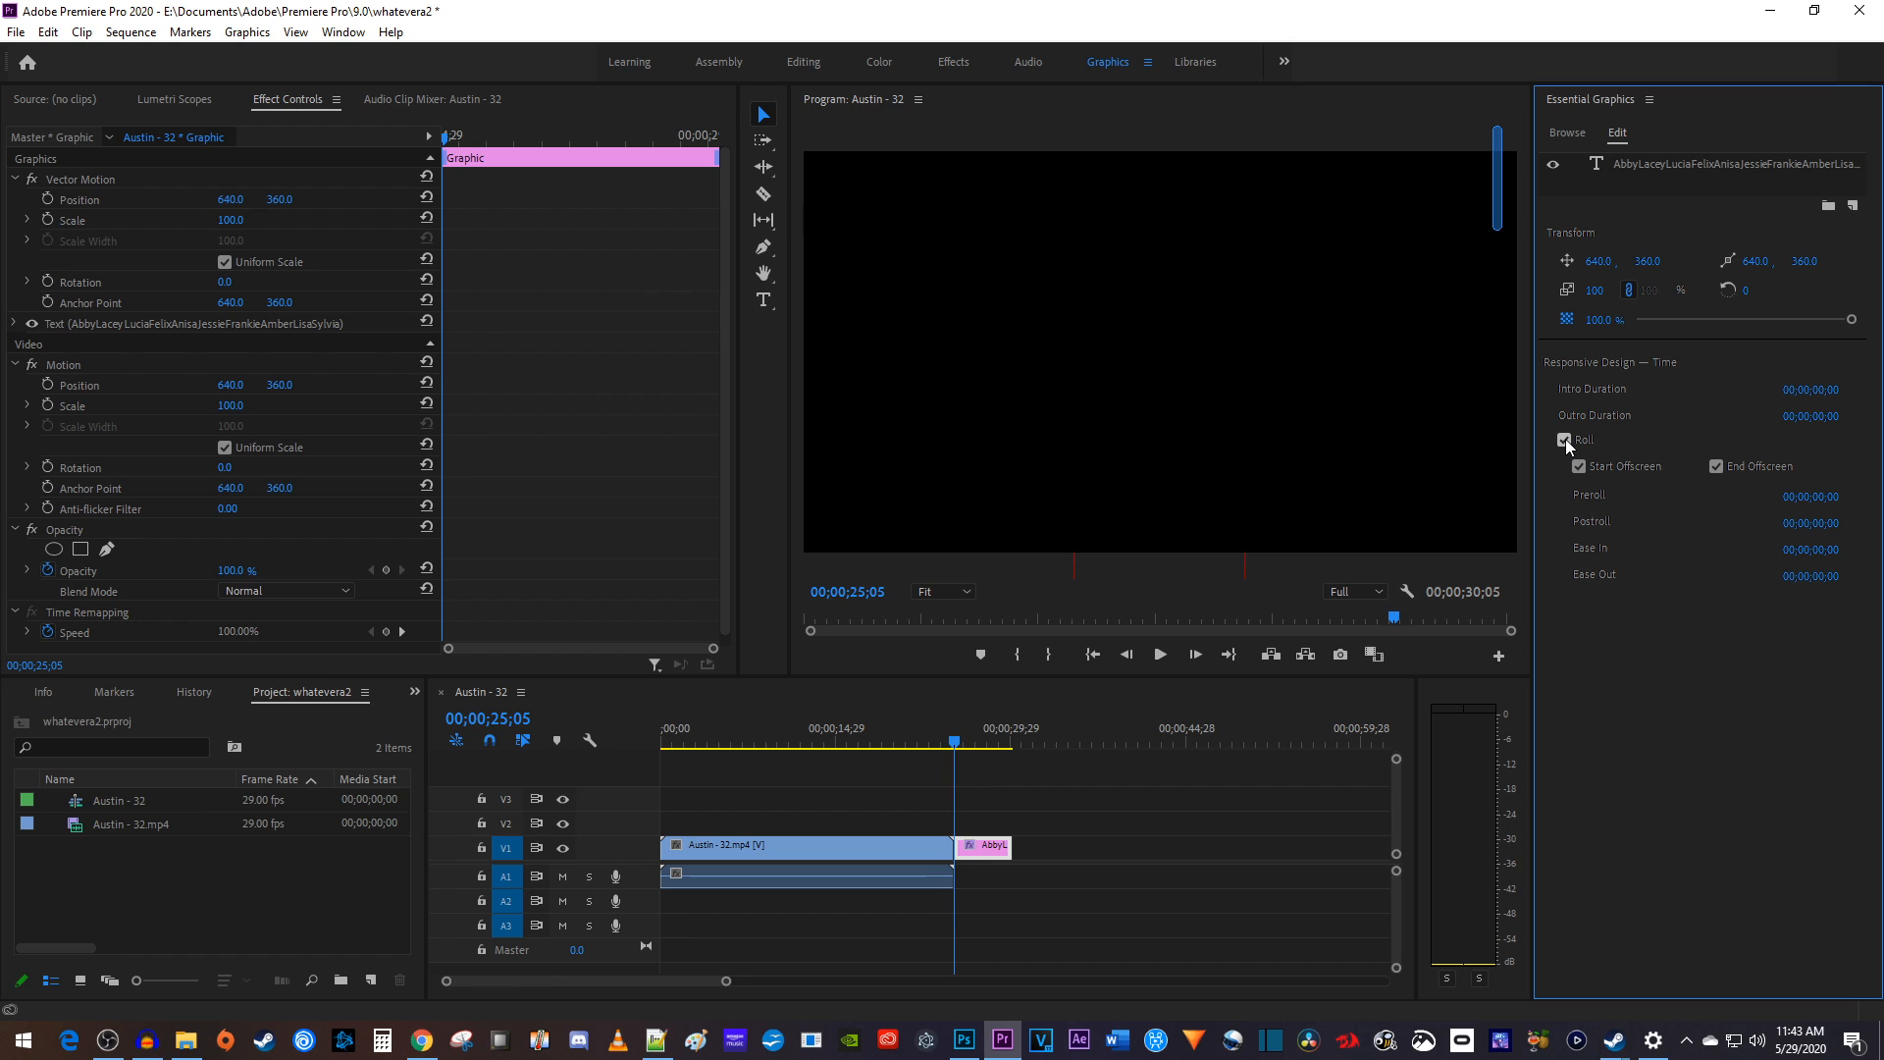
{"action": "left_click", "coordinate": [1159, 655]}
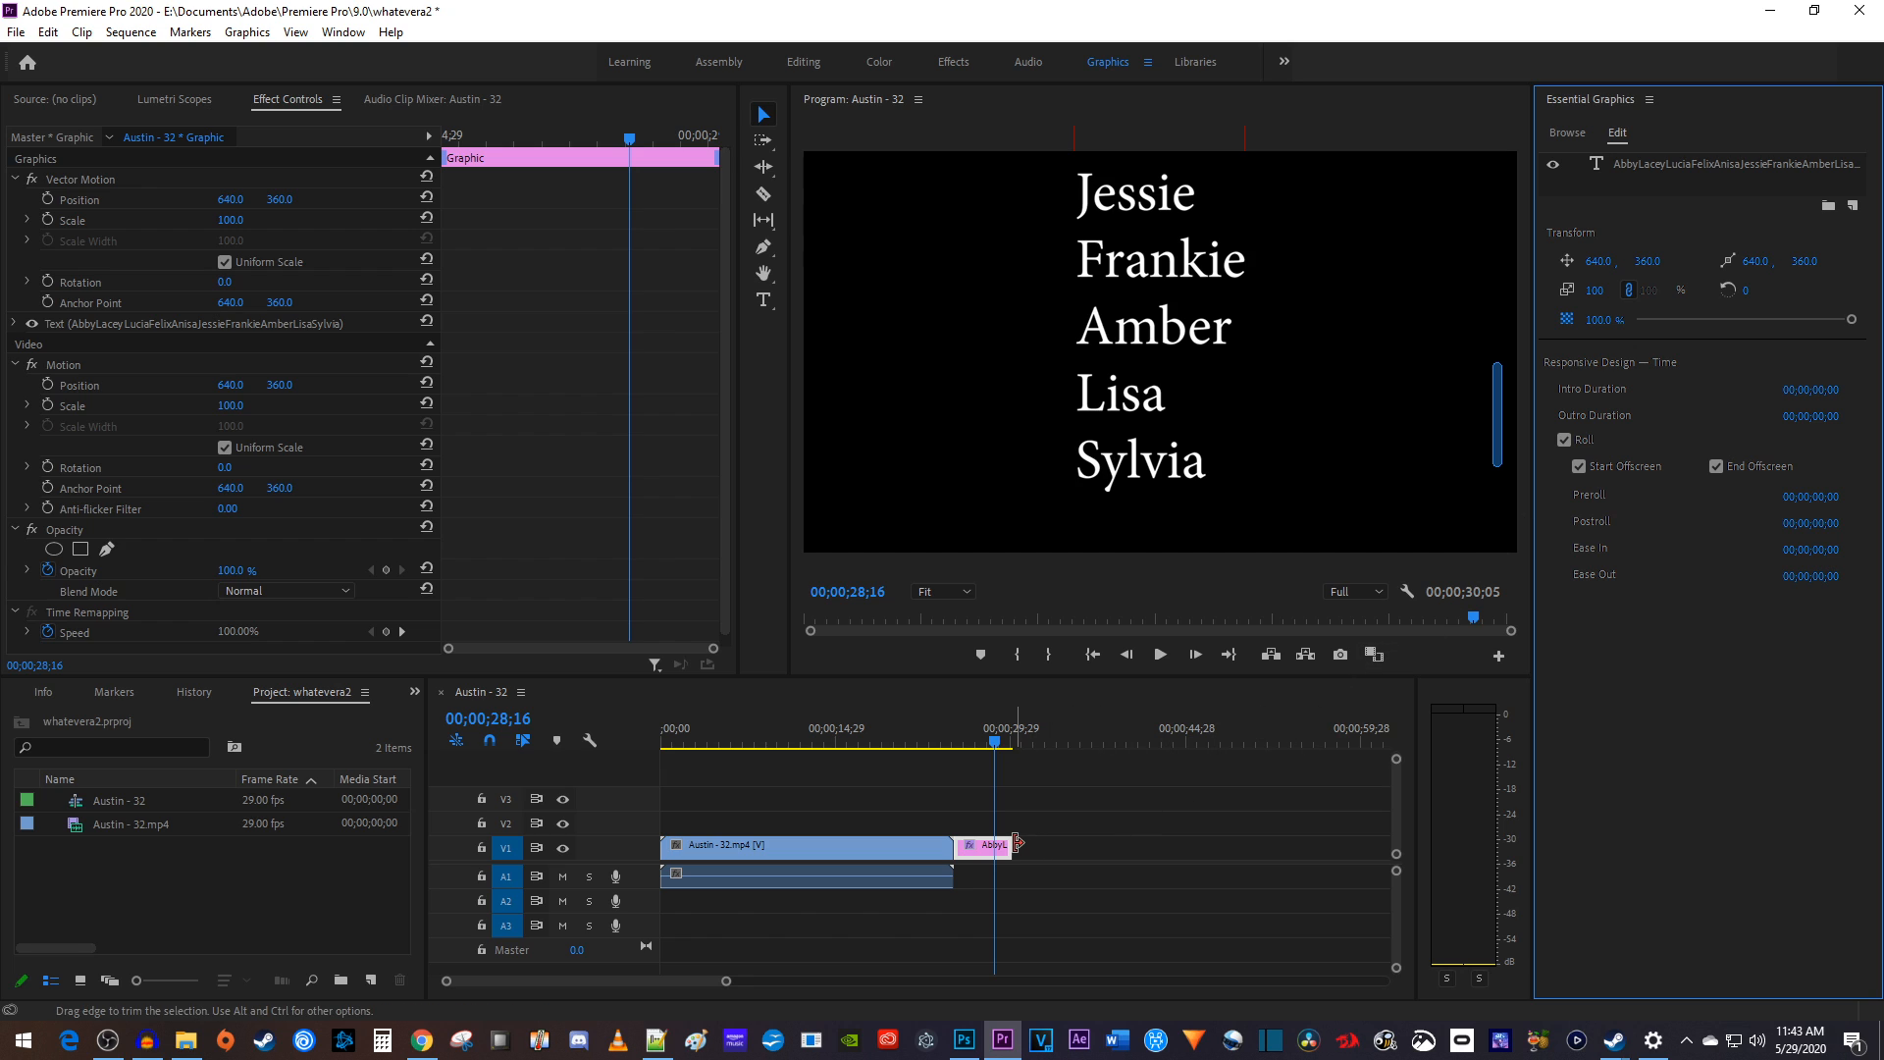
{"action": "left_click_drag", "start_coordinate": [1012, 844], "coordinate": [1036, 844]}
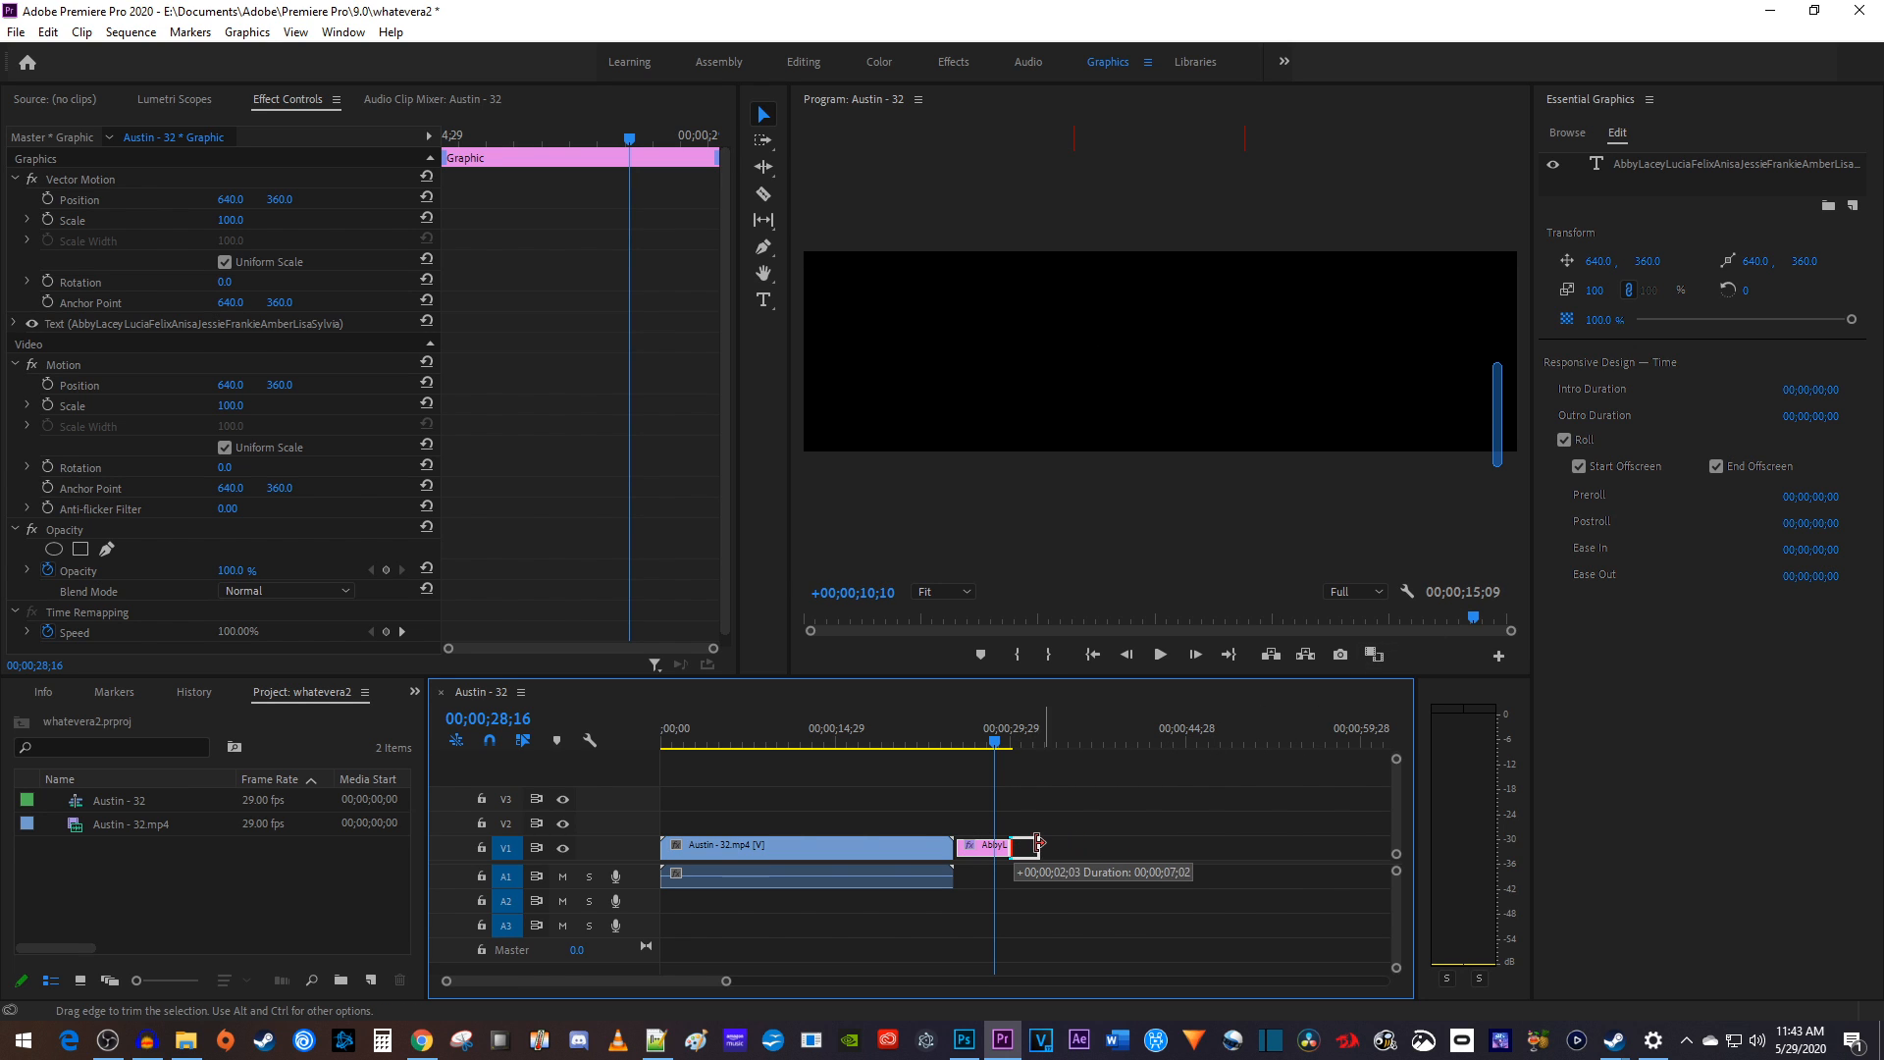